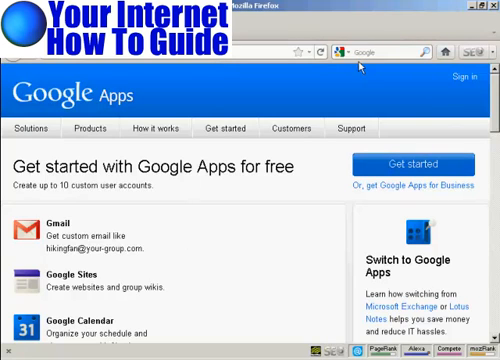
mouse_move(226, 244)
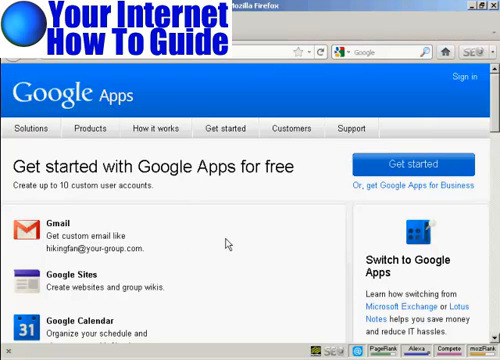
mouse_move(408, 164)
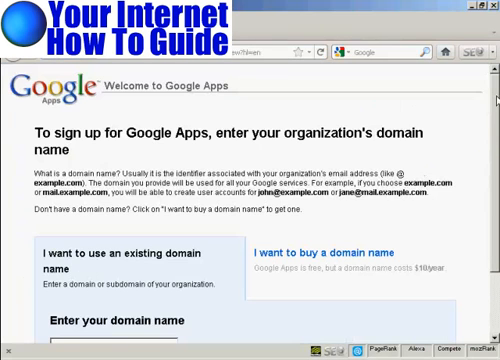
Enter the existing domain samoxen.info and get started with sign-up.
scroll(down, 3)
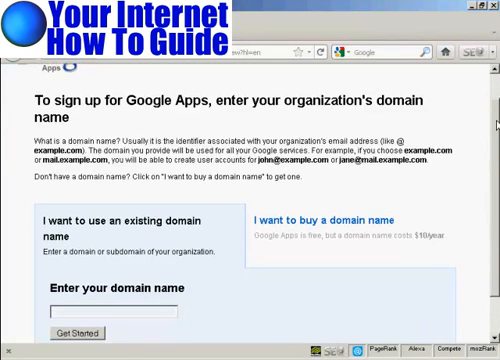
scroll(down, 3)
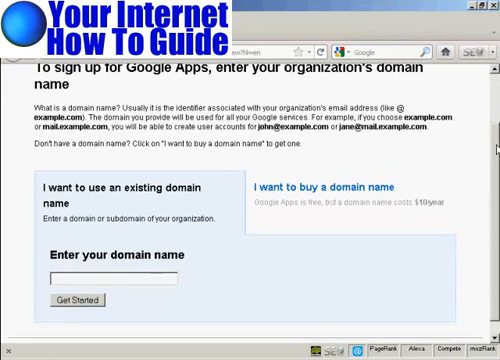
scroll(down, 3)
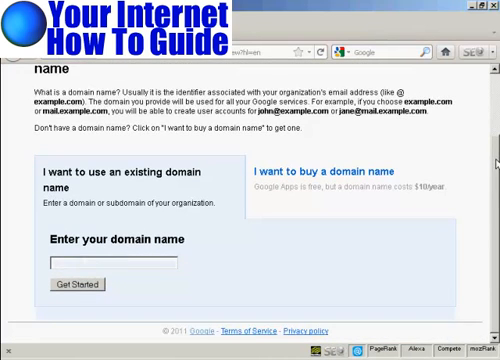
mouse_move(316, 140)
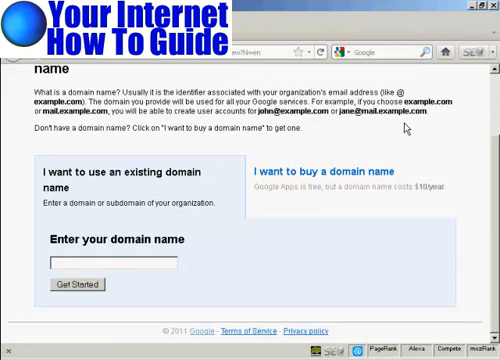
mouse_move(340, 198)
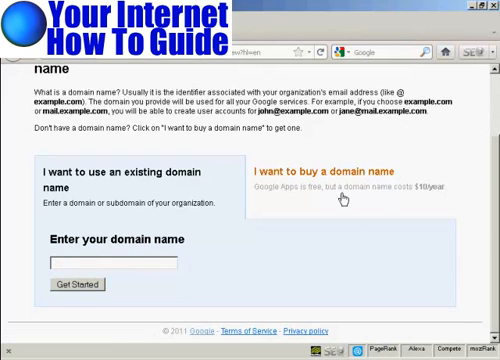
mouse_move(436, 128)
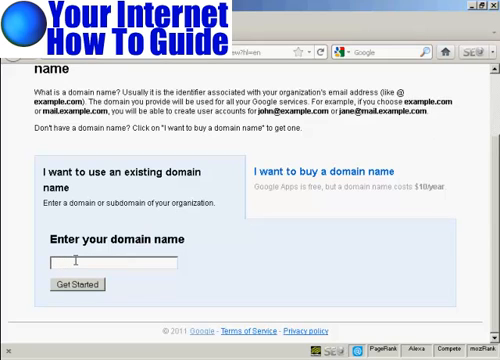
text(samoxen.info)
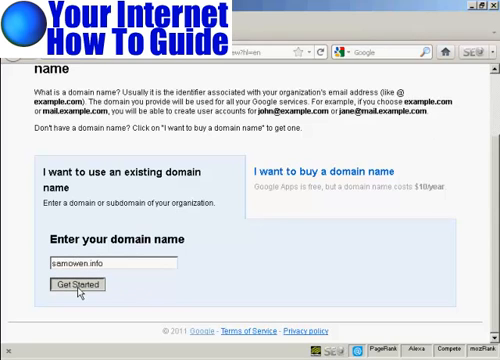
click(72, 284)
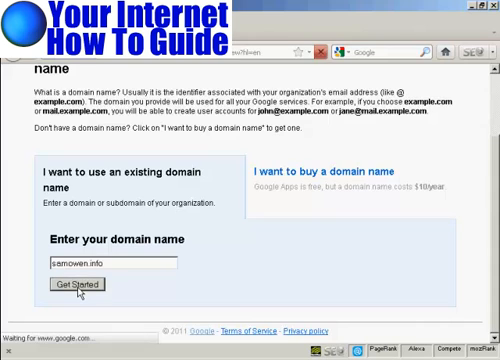
Fill the administrator details with country United Kingdom and acknowledge the DNS records requirement.
click(68, 284)
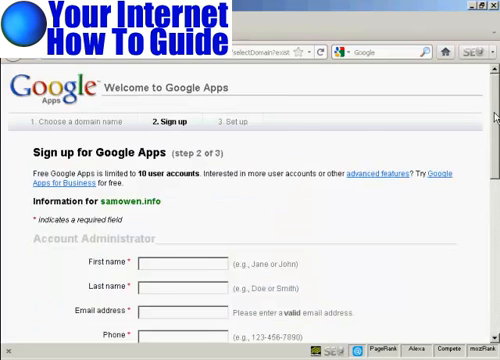
scroll(down, 3)
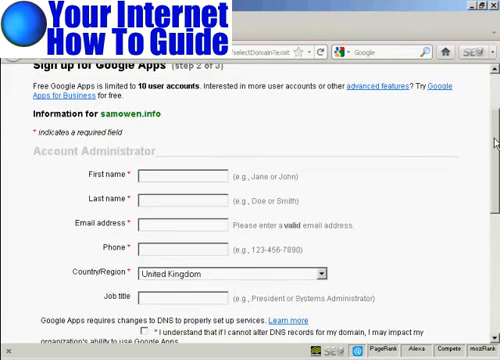
scroll(down, 3)
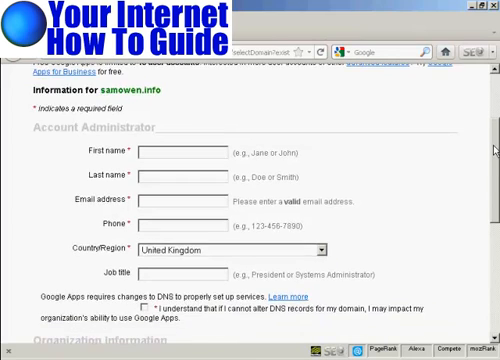
scroll(down, 3)
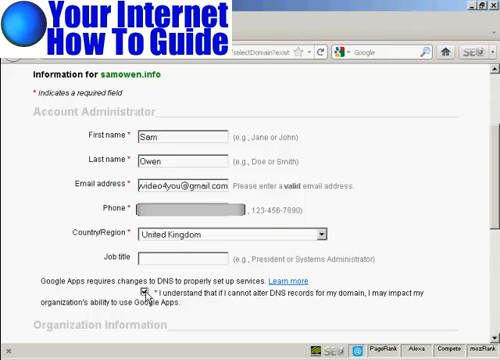
click(144, 292)
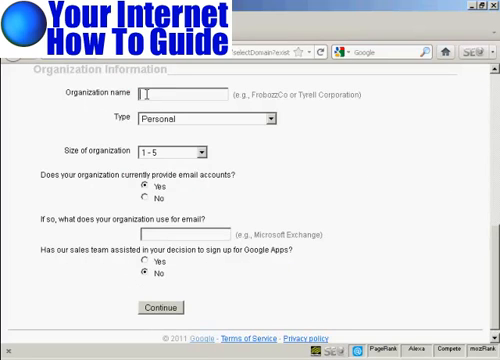
text(Sam)
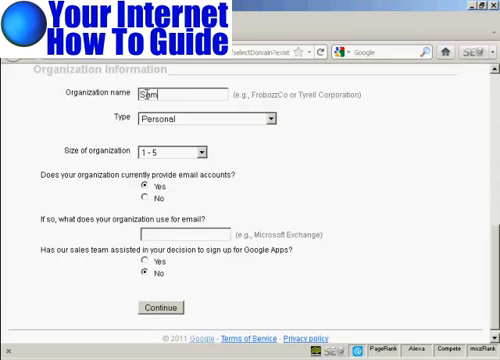
text(Owen)
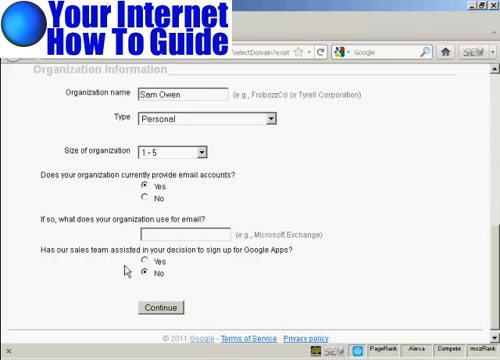
mouse_move(244, 260)
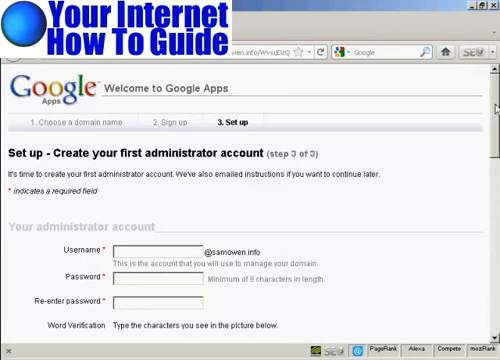
scroll(down, 3)
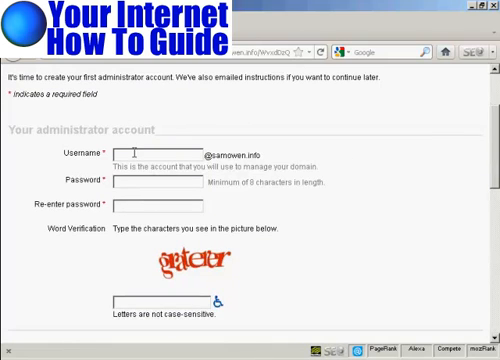
mouse_move(312, 184)
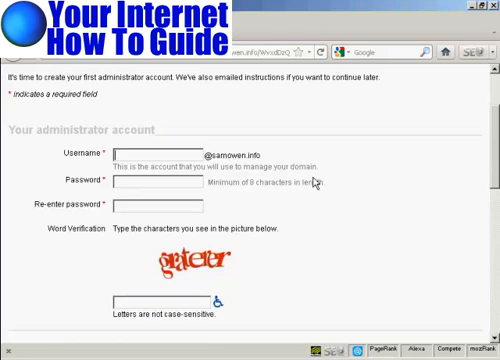
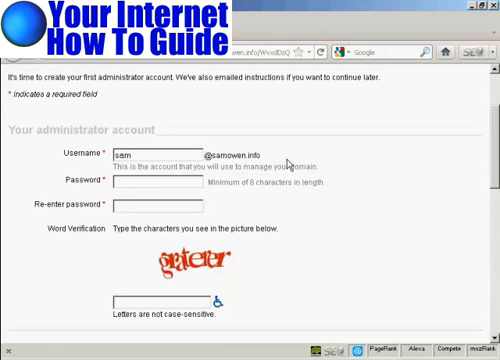
click(124, 186)
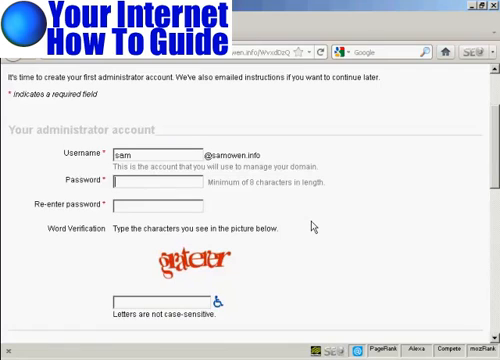
text(password)
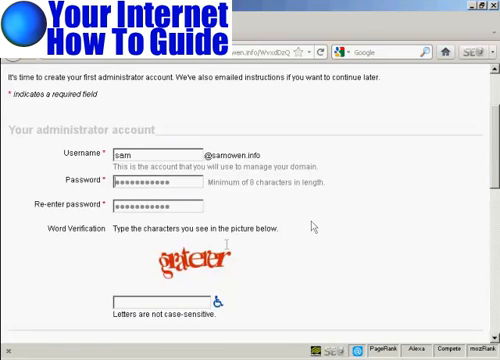
click(130, 300)
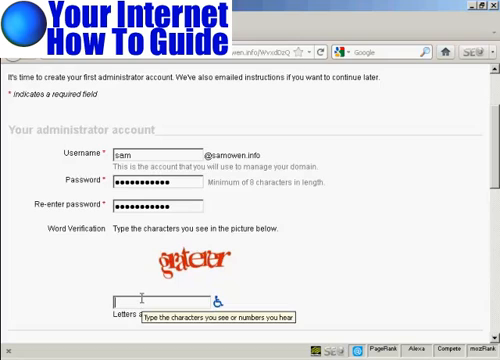
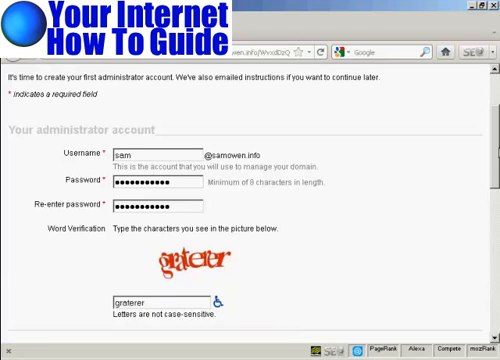
Scroll through the Terms and Conditions and Additional Services terms before accepting.
scroll(down, 3)
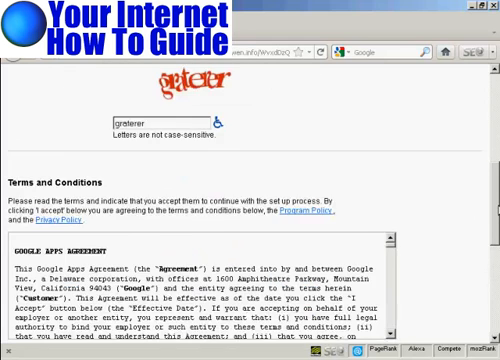
scroll(down, 3)
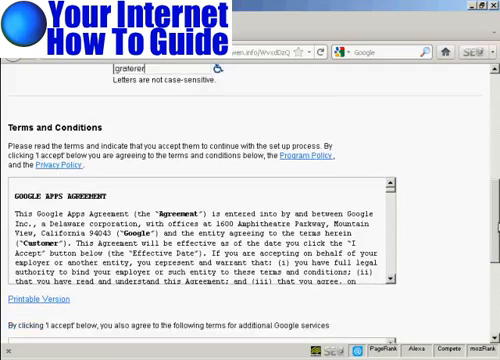
scroll(down, 3)
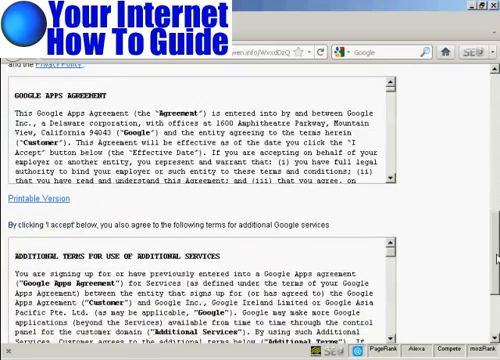
scroll(down, 3)
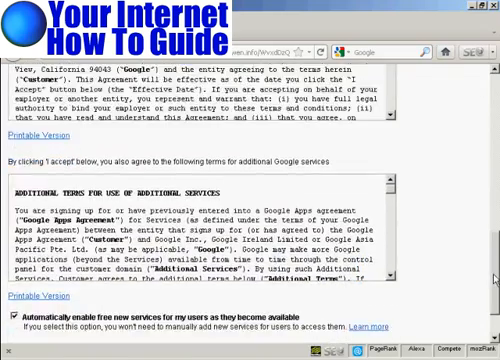
scroll(down, 3)
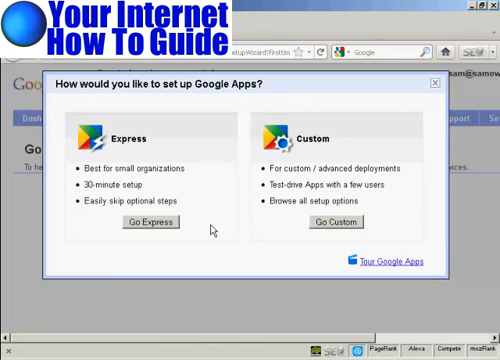
mouse_move(308, 236)
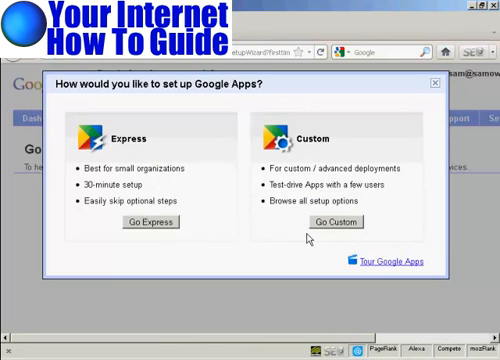
mouse_move(344, 222)
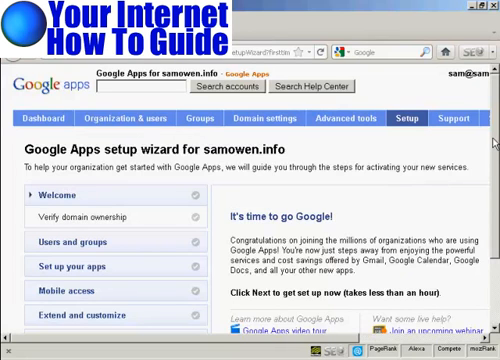
Scroll through the Verify domain ownership instructions in the wizard.
scroll(down, 3)
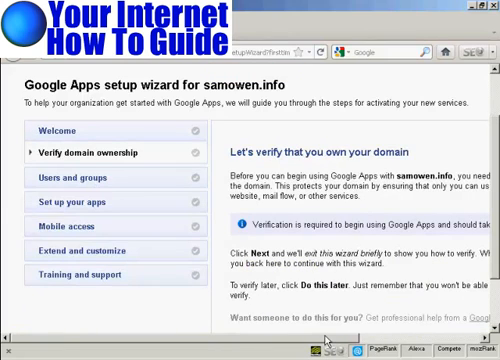
scroll(right, 3)
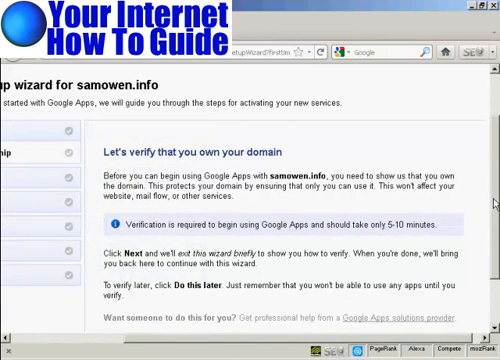
scroll(down, 3)
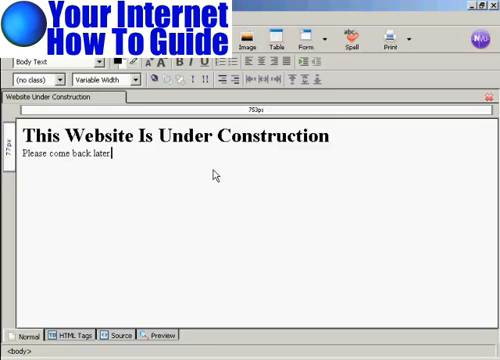
mouse_move(132, 224)
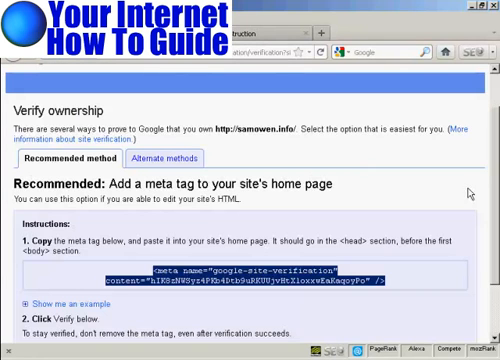
Verify samowen.info with the recommended meta tag method and continue into the wizard.
scroll(down, 3)
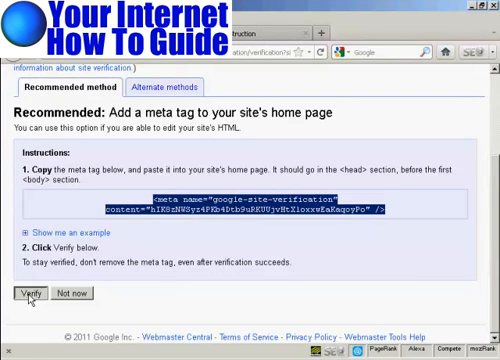
click(30, 296)
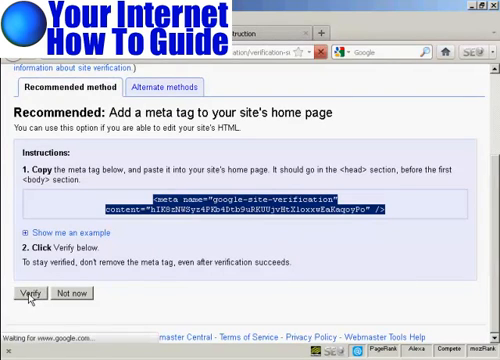
click(30, 294)
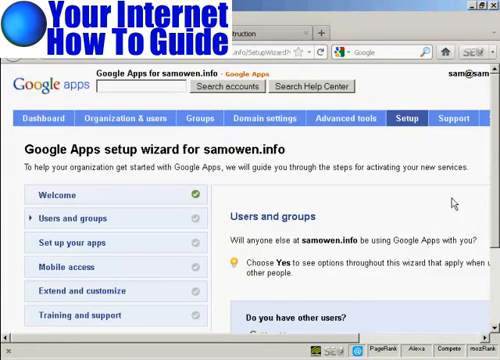
Keep 'Yes, I have users' and advance to the Set up your Apps step.
scroll(down, 3)
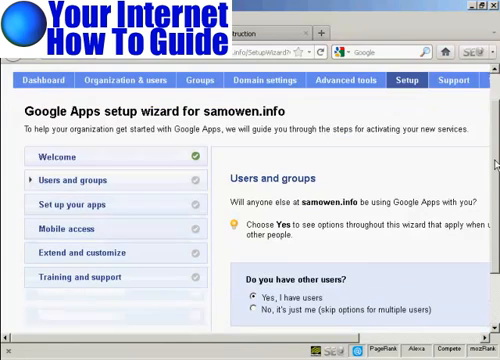
scroll(down, 3)
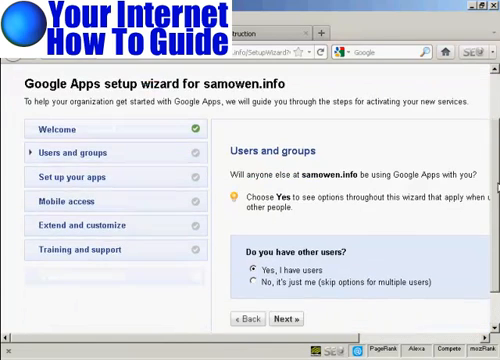
scroll(down, 3)
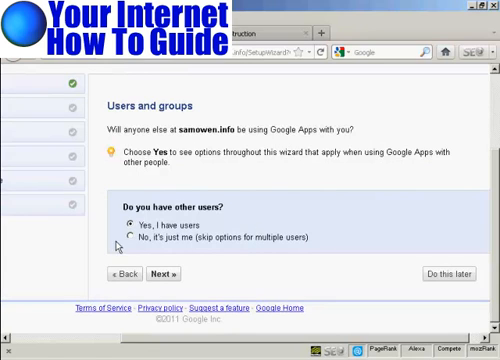
click(128, 240)
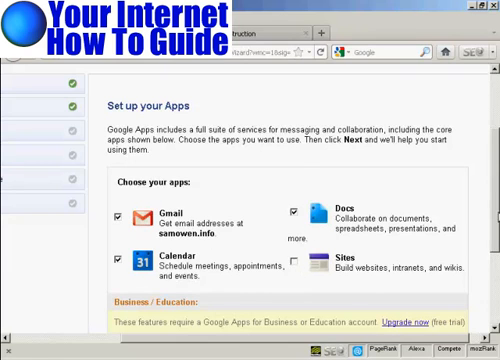
Tick Sites so it joins Gmail, Calendar and Docs among chosen apps.
scroll(down, 3)
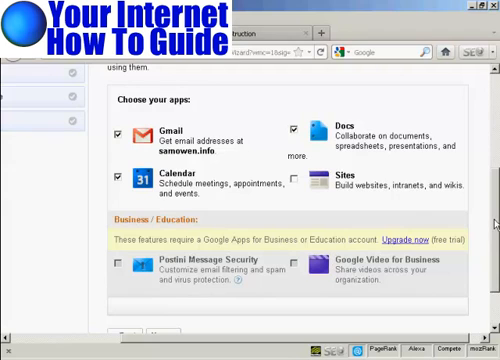
click(296, 184)
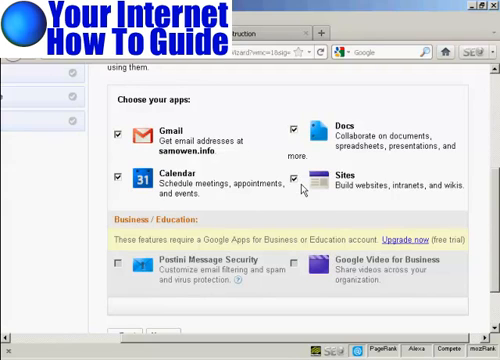
mouse_move(348, 208)
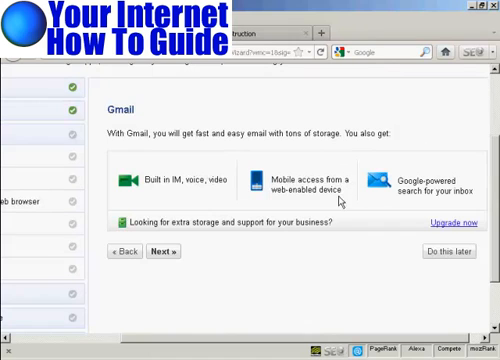
mouse_move(344, 200)
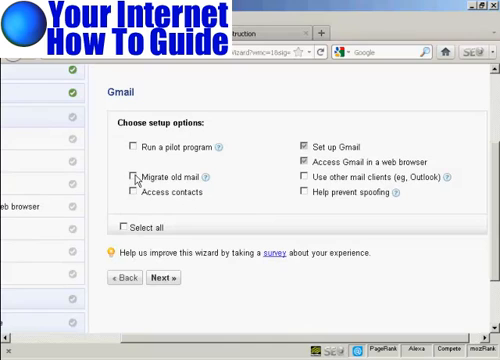
Tick 'Migrate old mail' and 'Access contacts' under Gmail setup options.
click(132, 176)
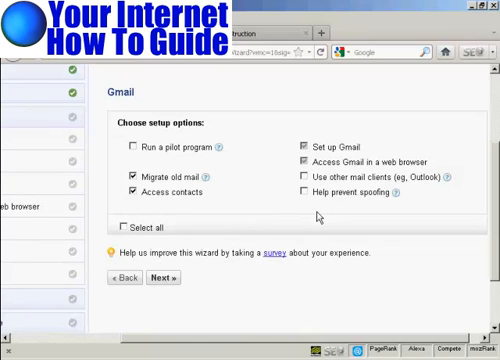
click(304, 192)
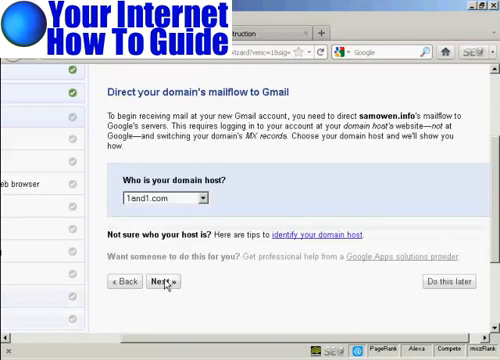
mouse_move(204, 198)
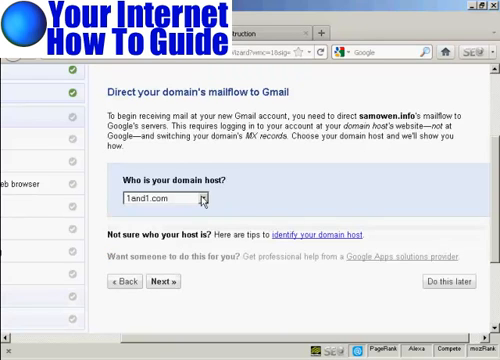
Select GoDaddy as the domain host and continue to its MX-record instructions.
click(208, 198)
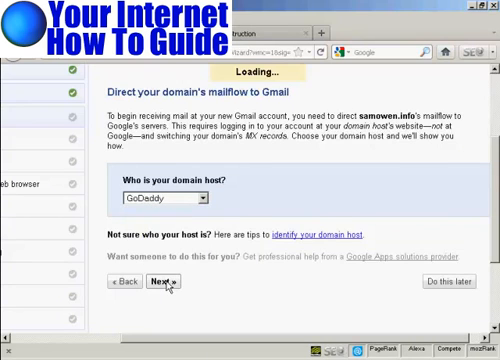
click(158, 284)
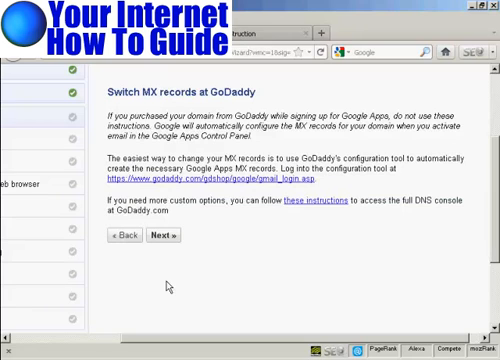
mouse_move(320, 192)
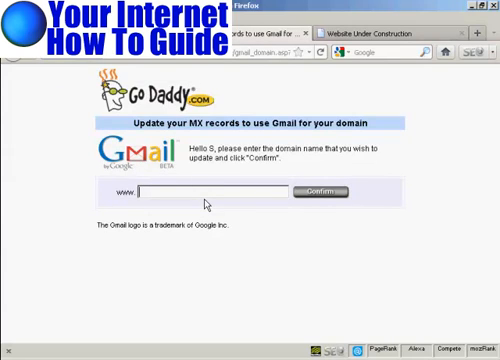
Enter samowen.info as the domain name in GoDaddy's Gmail MX update tool.
text(s)
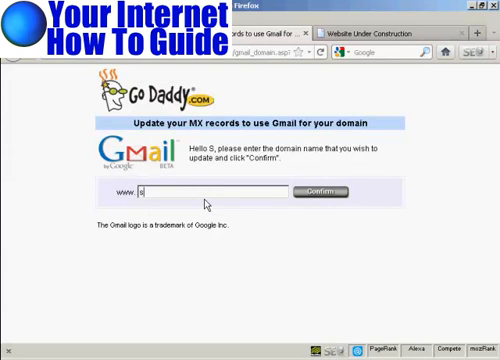
text(samowen.info)
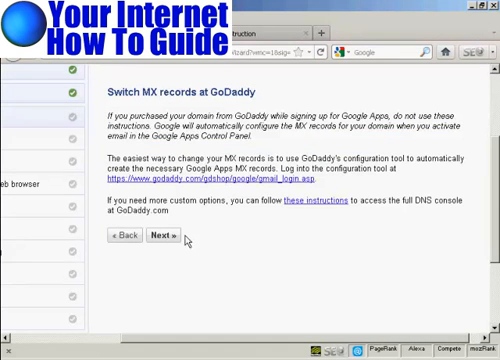
Advance from the GoDaddy MX-switch page to the MX status-check step and review it.
click(160, 236)
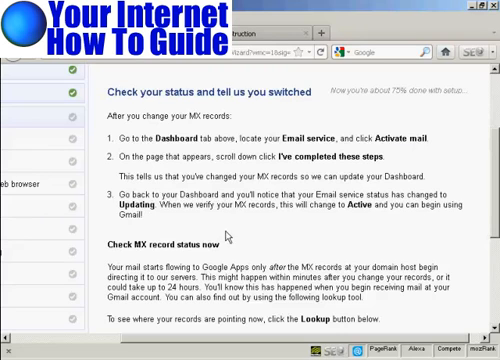
scroll(up, 3)
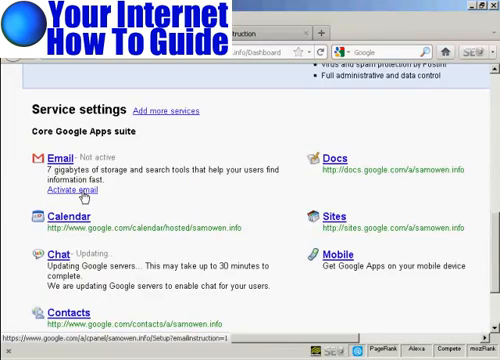
Activate email for the domain, confirm the MX changes are done, and reach the old-mail migration step.
click(56, 188)
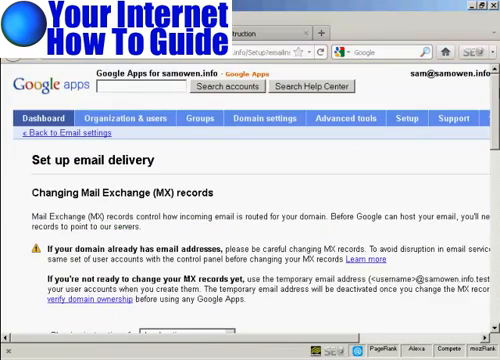
scroll(down, 3)
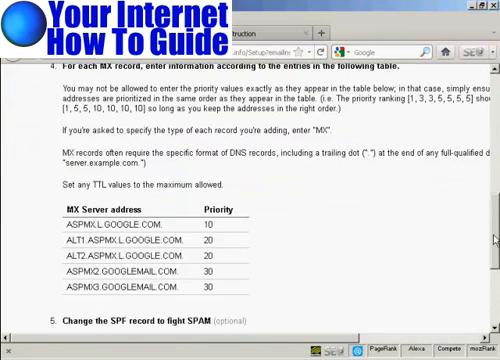
scroll(down, 3)
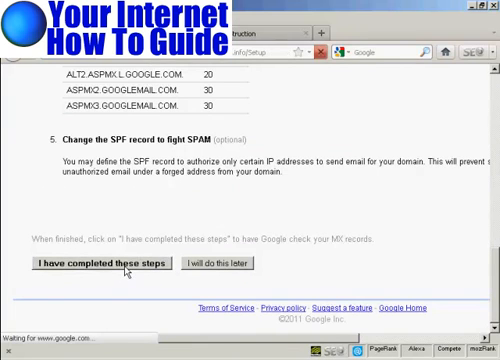
click(108, 264)
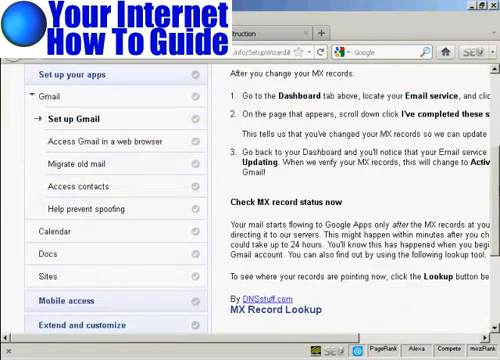
scroll(down, 3)
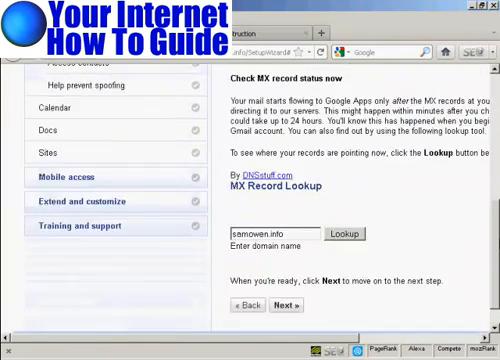
scroll(down, 3)
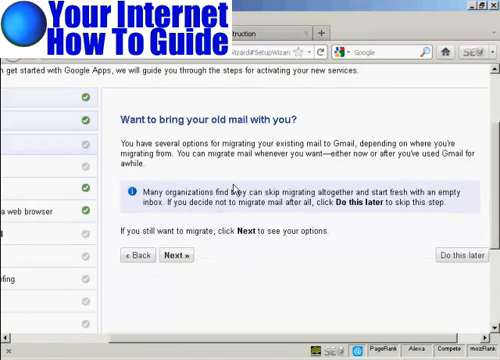
mouse_move(236, 184)
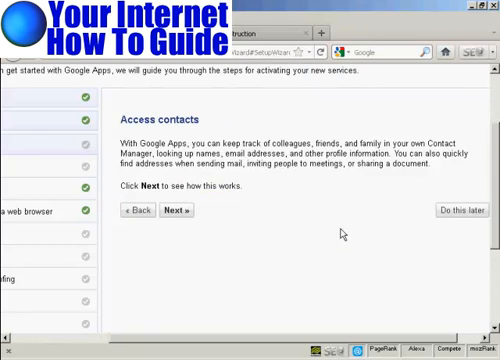
mouse_move(350, 236)
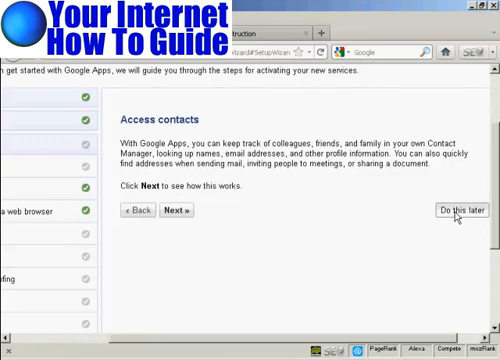
Postpone the Access contacts step, advancing to the Google Calendar step.
click(160, 212)
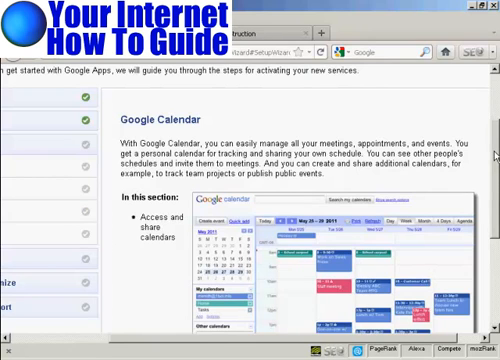
Review the Google Calendar page and postpone calendar sharing, reaching the Google Docs step.
scroll(down, 3)
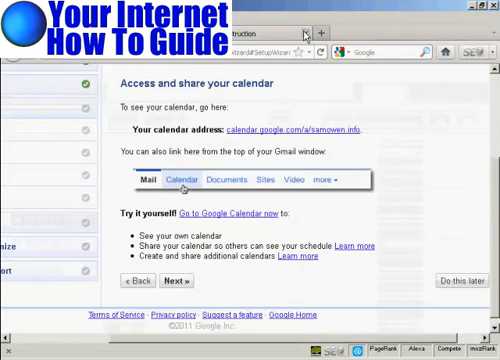
click(172, 280)
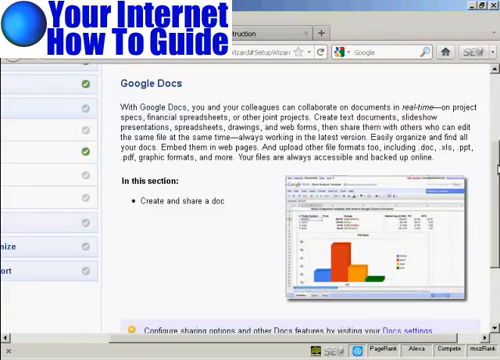
Read through the Google Docs step about creating and sharing documents.
scroll(down, 3)
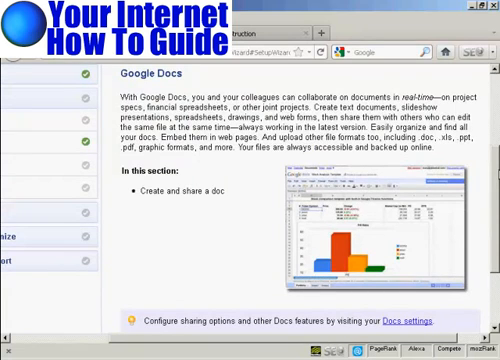
scroll(down, 3)
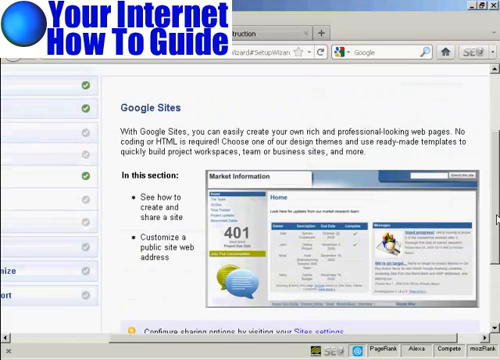
Read through the Google Sites creation and sharing pages toward the Mobile access step.
scroll(down, 3)
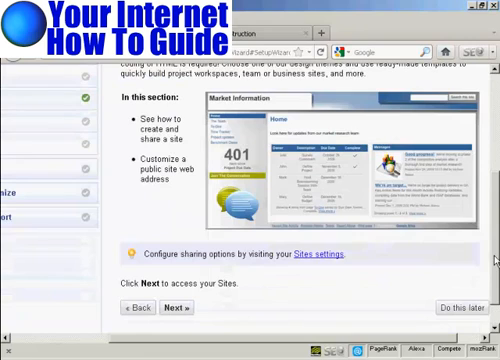
mouse_move(302, 312)
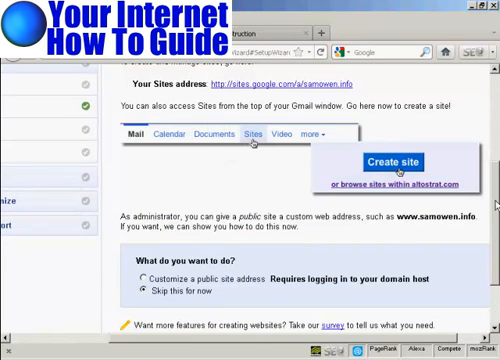
scroll(down, 3)
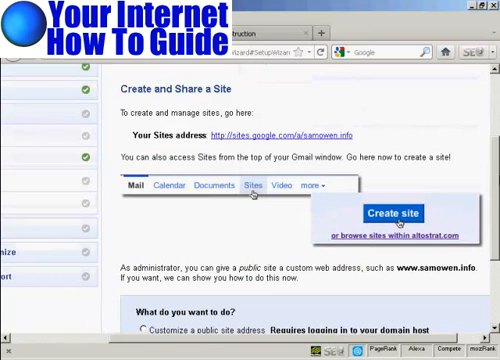
scroll(down, 3)
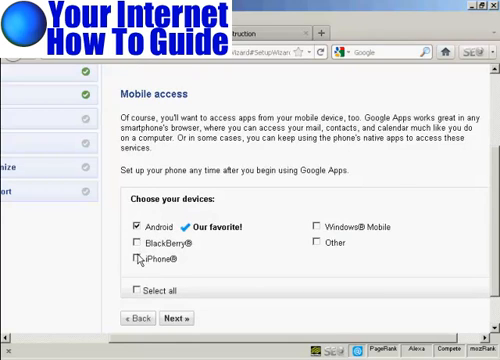
mouse_move(196, 320)
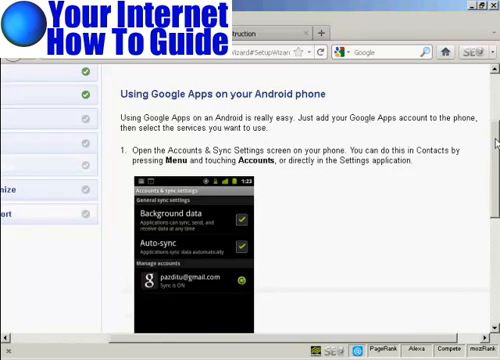
Review the Android phone setup instructions, then postpone mobile device setup.
scroll(down, 3)
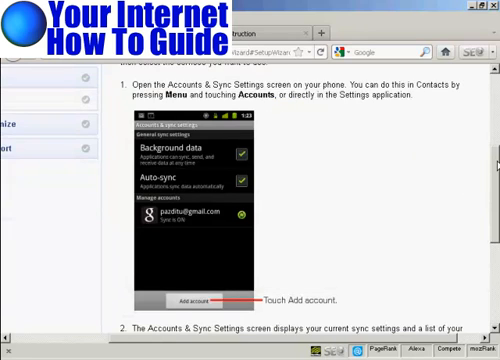
scroll(down, 3)
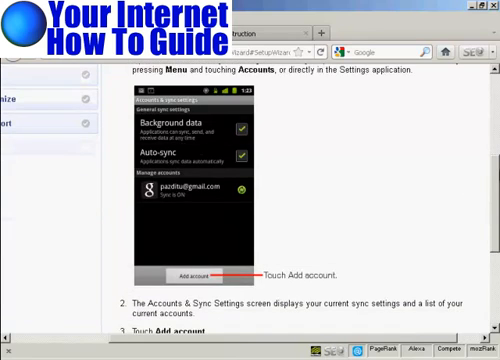
scroll(down, 3)
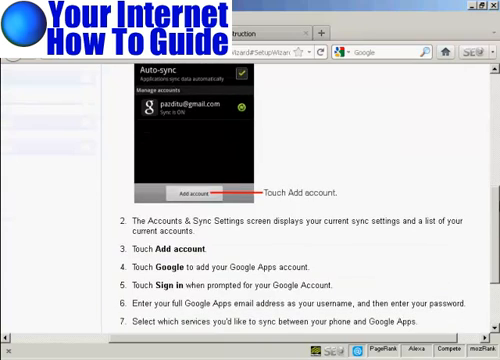
scroll(down, 3)
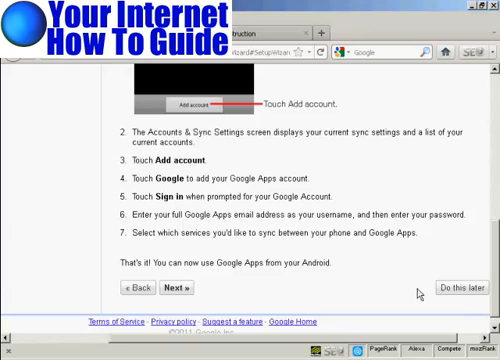
mouse_move(460, 288)
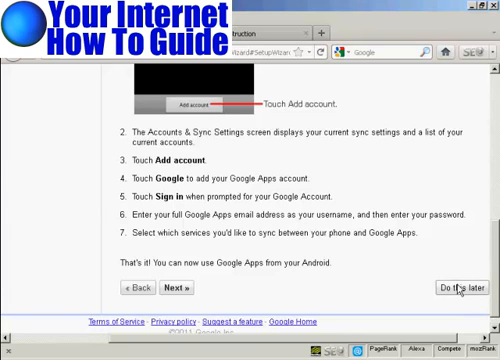
click(454, 290)
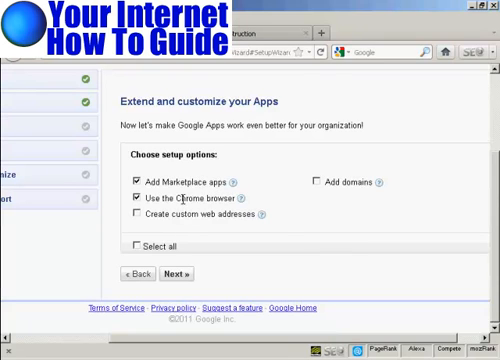
mouse_move(218, 228)
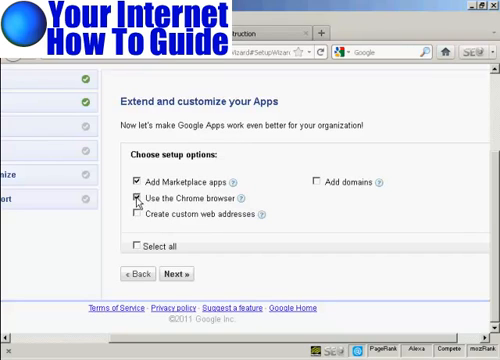
Clear 'Use the Chrome browser', keep 'Add Marketplace apps', and continue to the Marketplace listing.
click(134, 204)
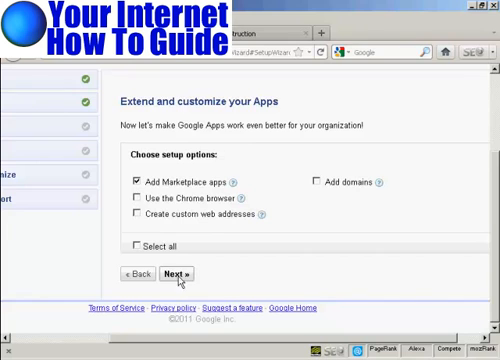
click(164, 272)
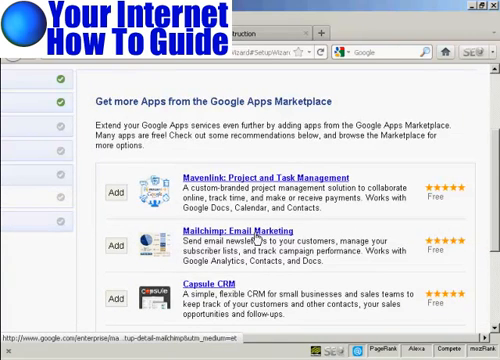
mouse_move(464, 204)
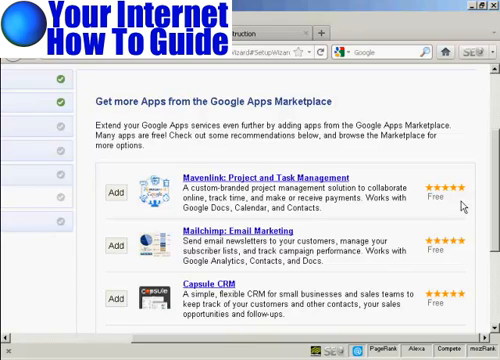
mouse_move(302, 268)
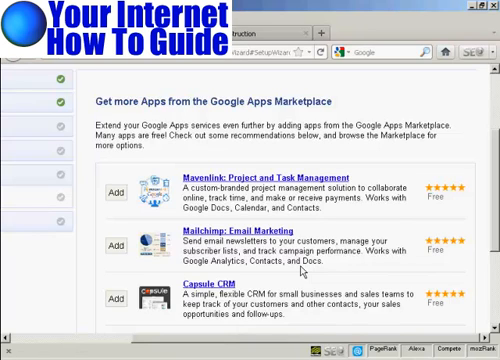
mouse_move(474, 188)
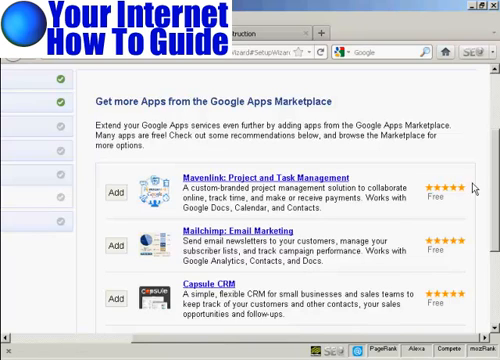
Scroll through the recommended Marketplace apps list to review them.
scroll(down, 3)
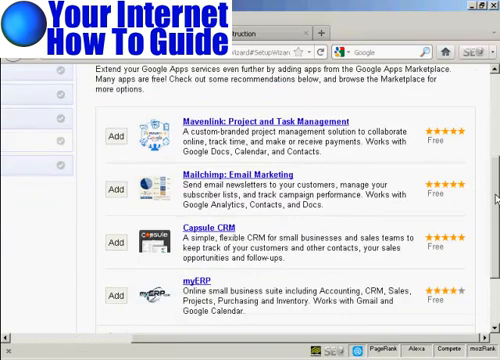
scroll(down, 3)
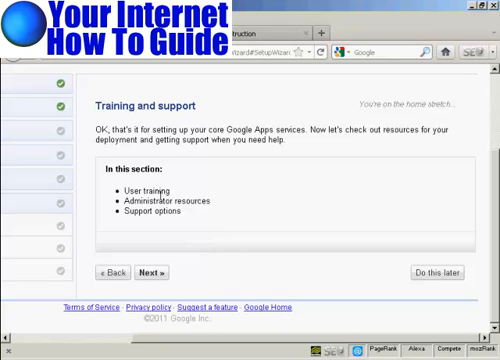
mouse_move(212, 208)
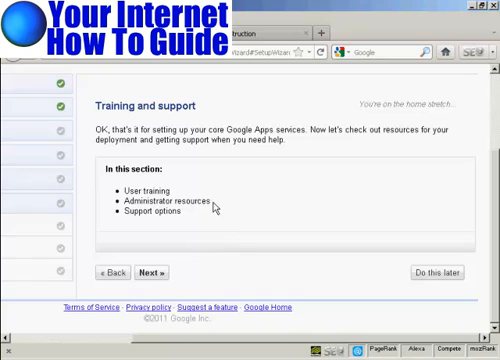
mouse_move(178, 248)
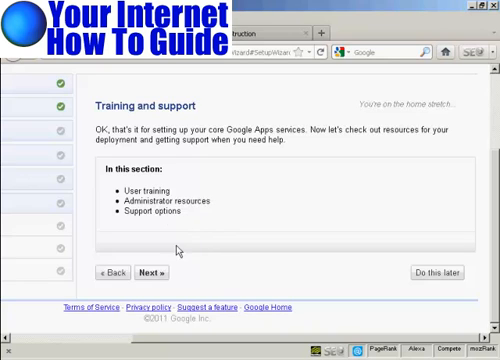
mouse_move(212, 264)
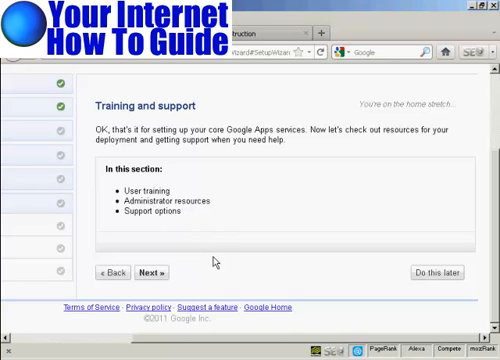